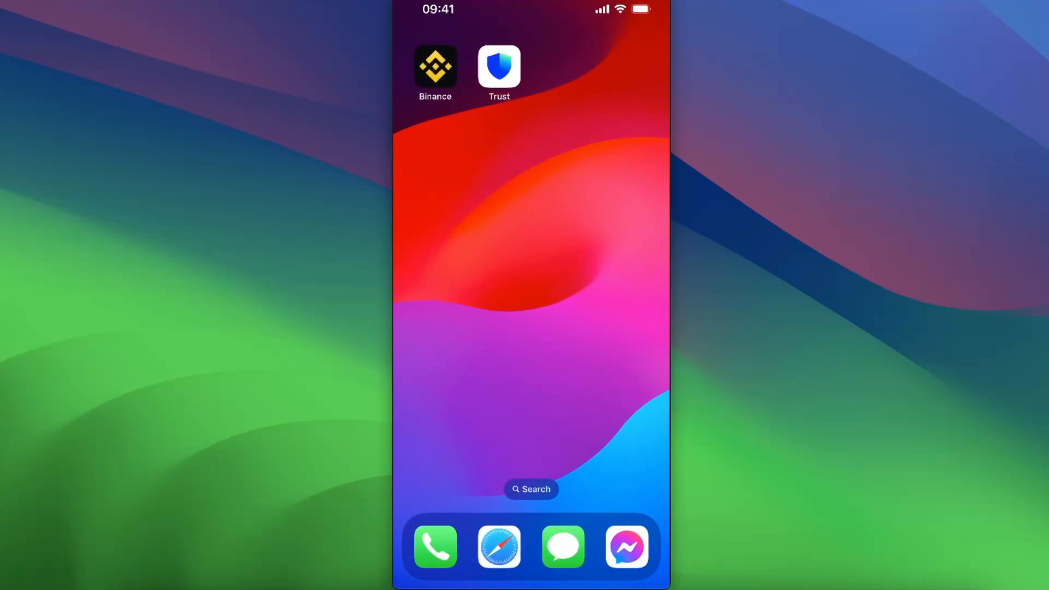
Search the App Store for 'binance' to show the installed Binance app first.
{"action": "left_click", "coordinate": [434, 66]}
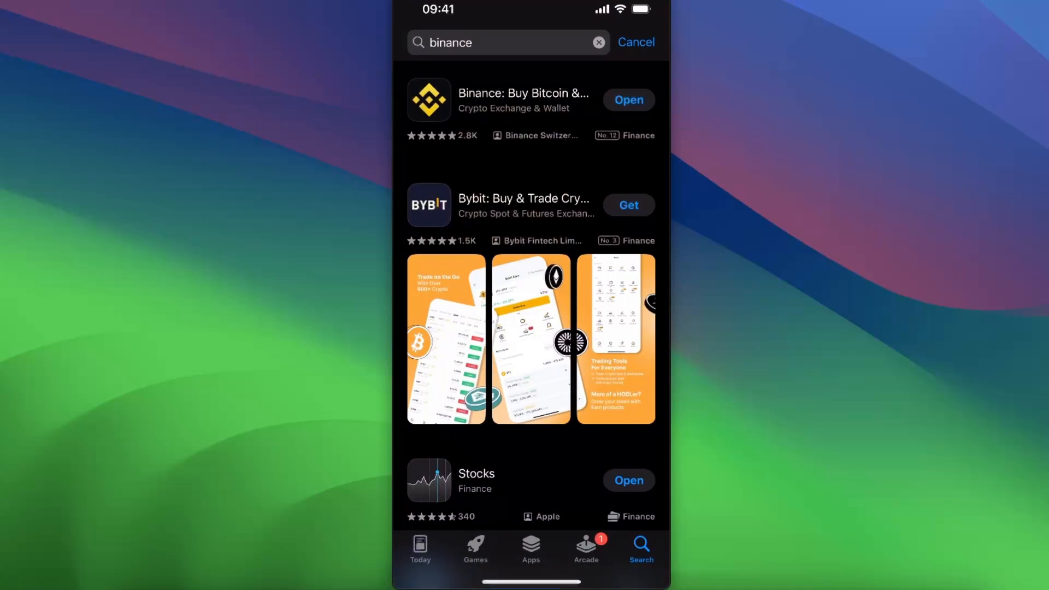
Leave the App Store results and bring up the main Settings list.
{"action": "left_click", "coordinate": [523, 99]}
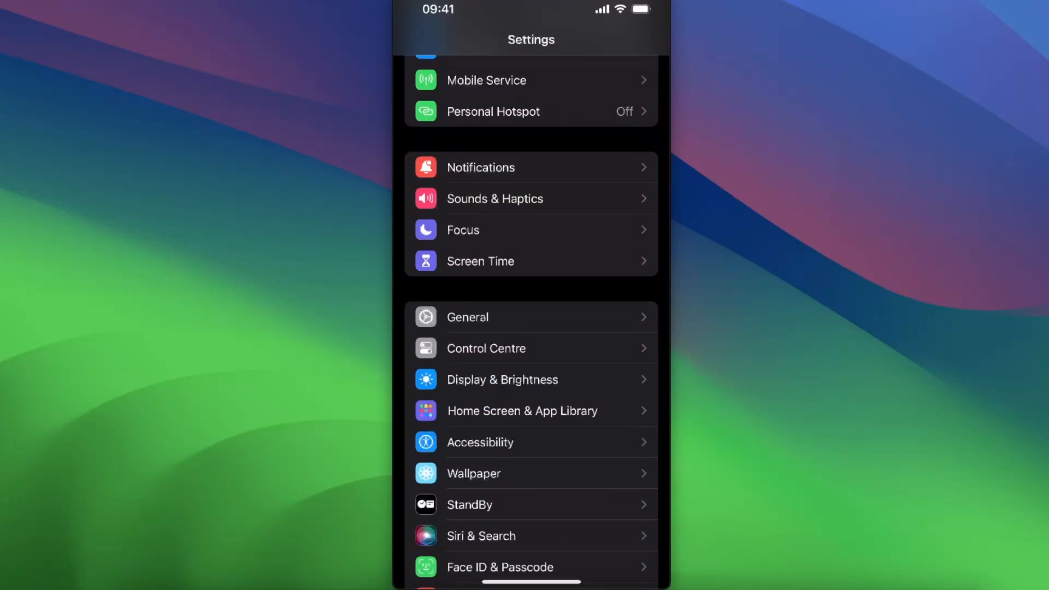
Open Binance in iPhone Storage to show its 636,6 MB app size and 225,4 MB data.
{"action": "left_click", "coordinate": [467, 316]}
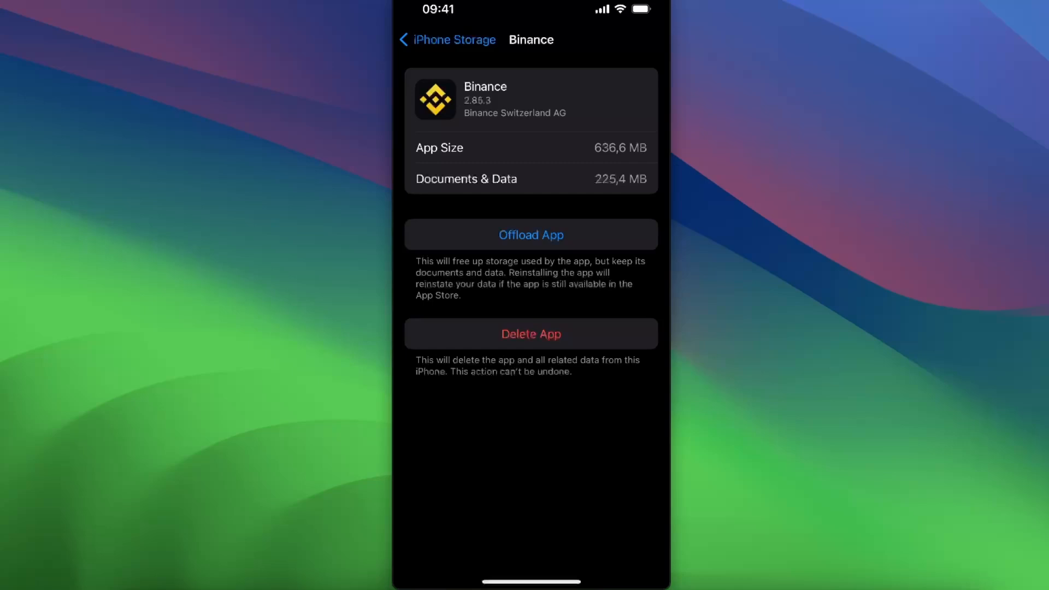
{"action": "left_click", "coordinate": [530, 234]}
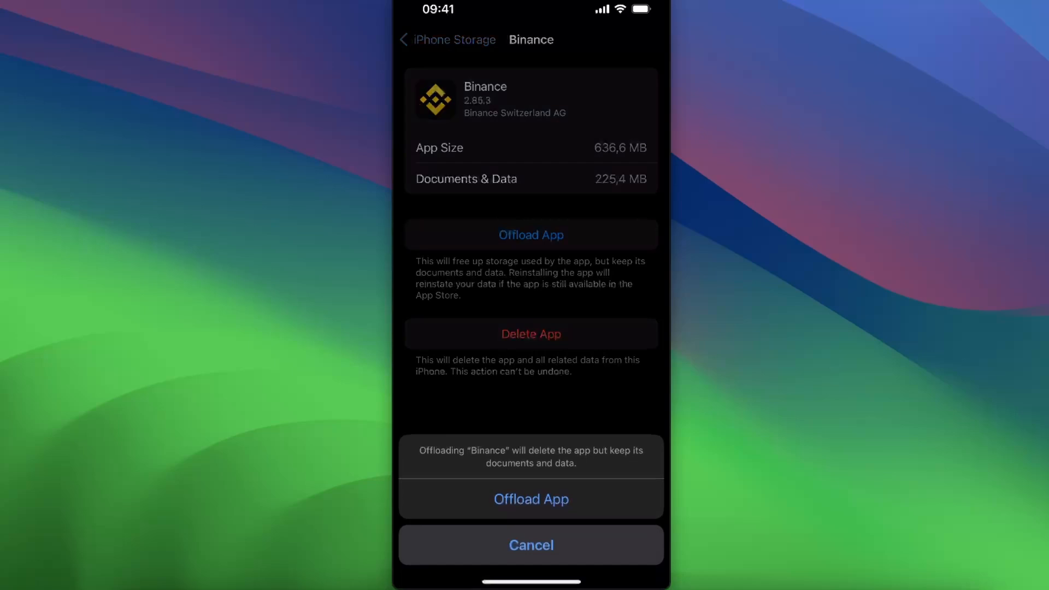
{"action": "left_click", "coordinate": [531, 545]}
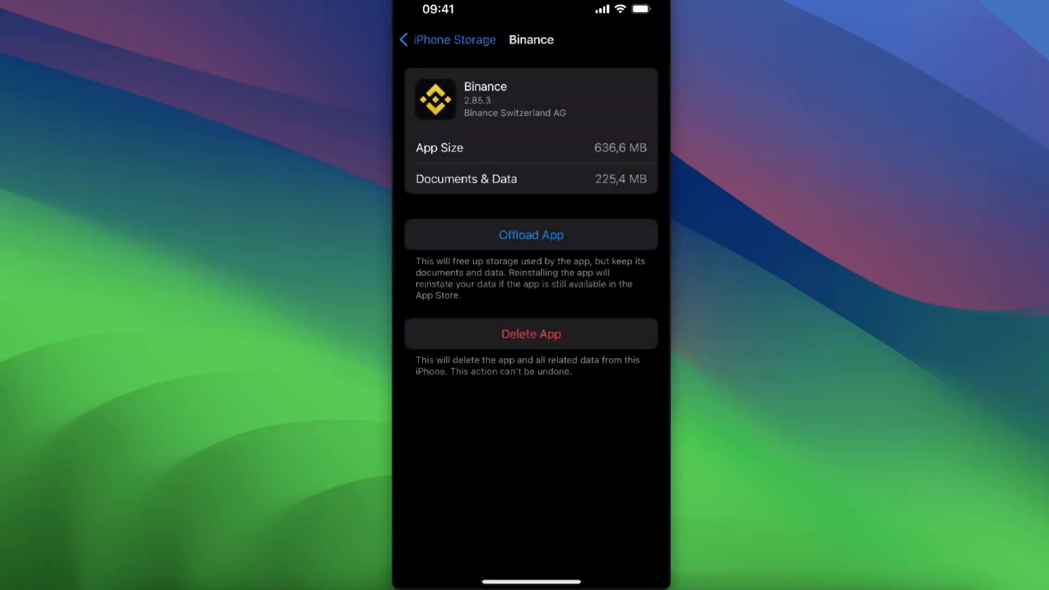